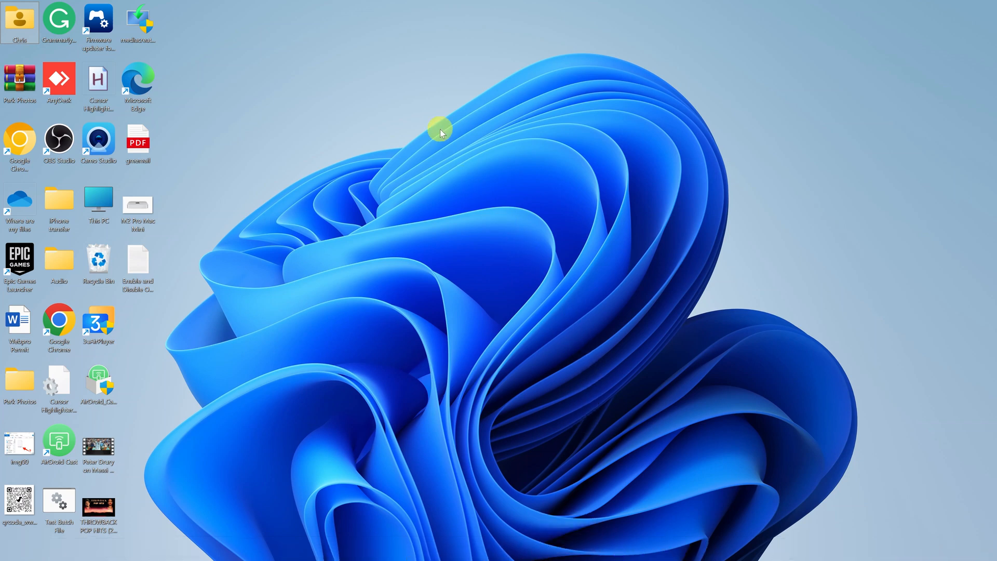
# Show the default Windows 11 right-click menu on the desktop and on a PDF file.
pyautogui.rightClick(441, 131)
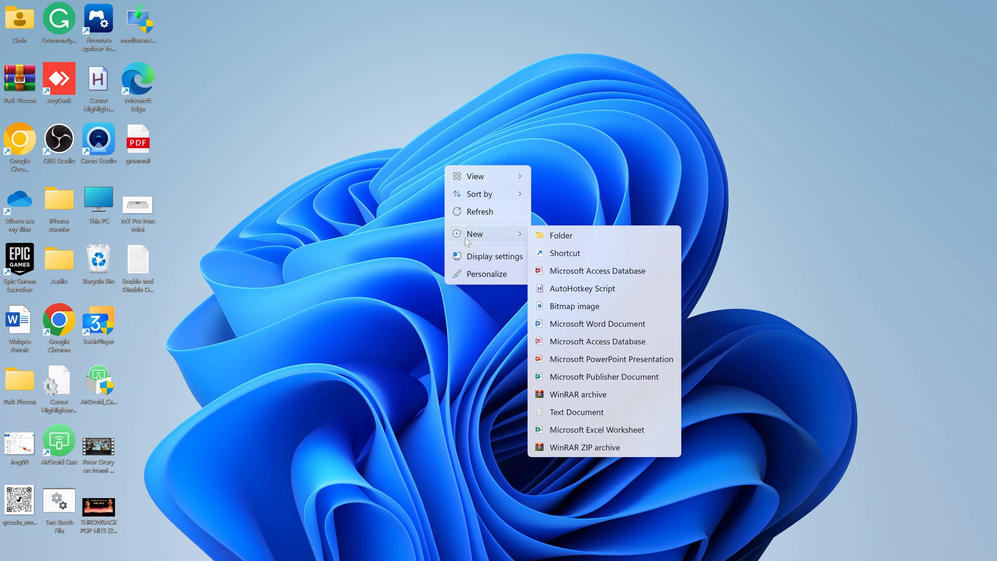
pyautogui.click(138, 141)
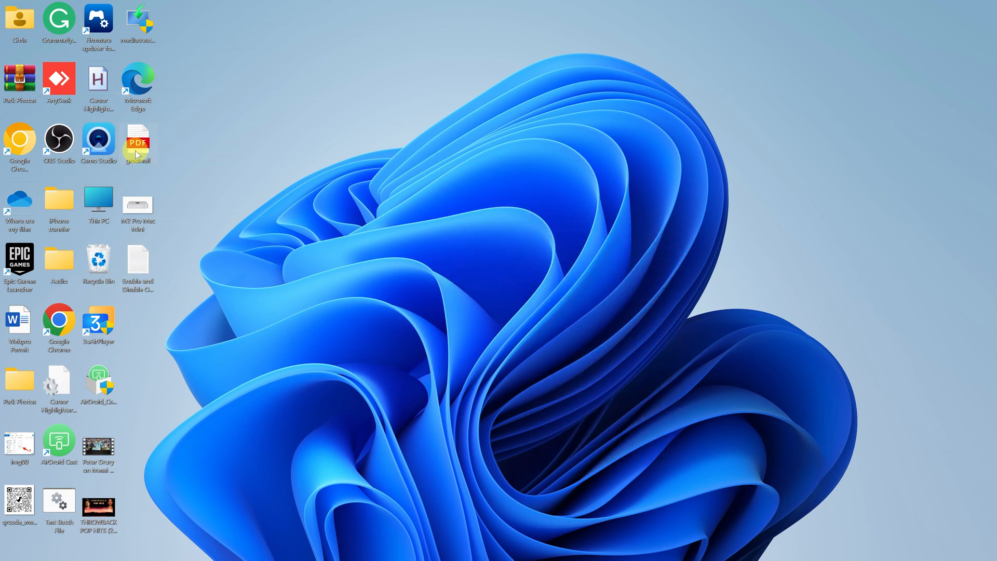
pyautogui.rightClick(138, 140)
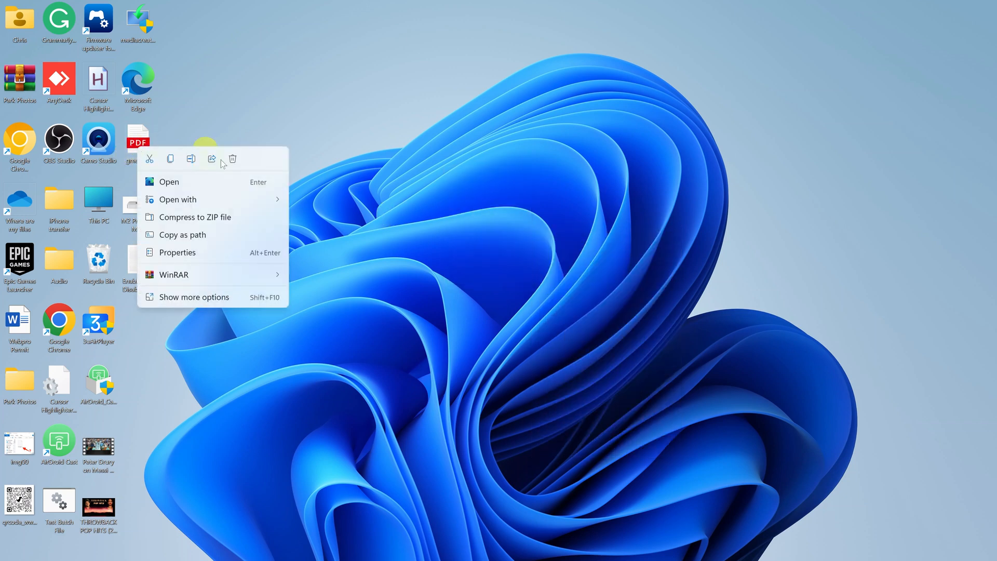
pyautogui.click(505, 188)
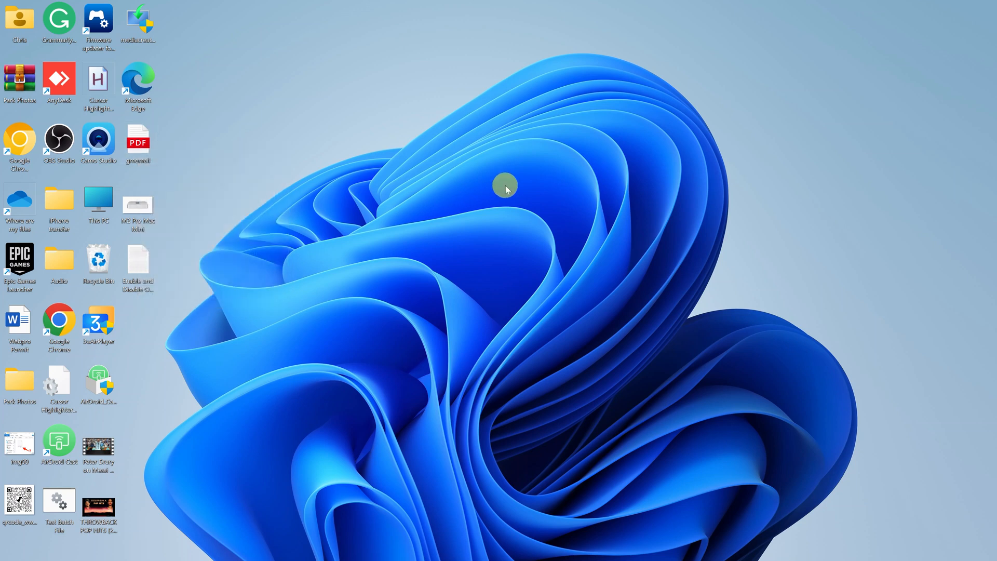
pyautogui.moveTo(541, 387)
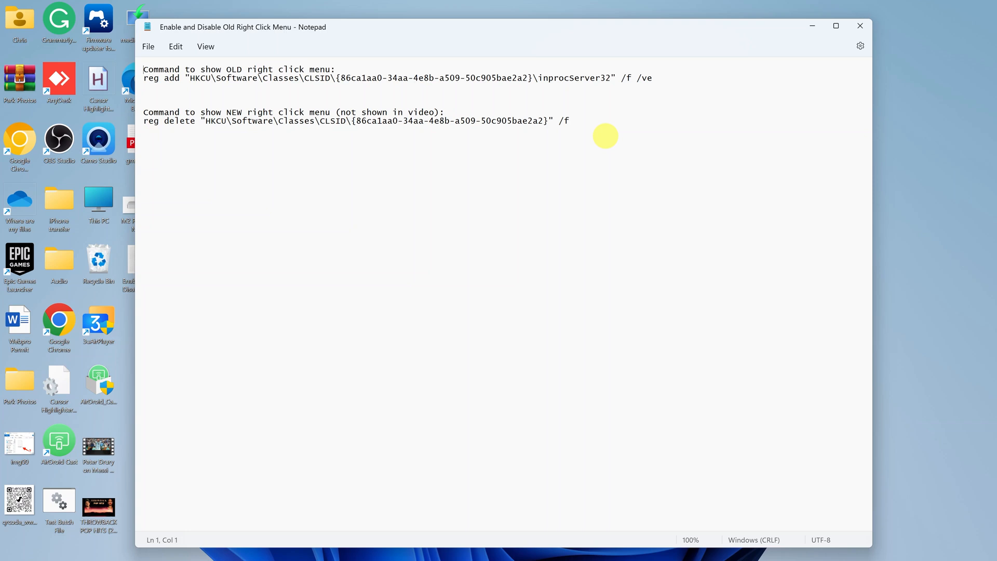
pyautogui.moveTo(806, 46)
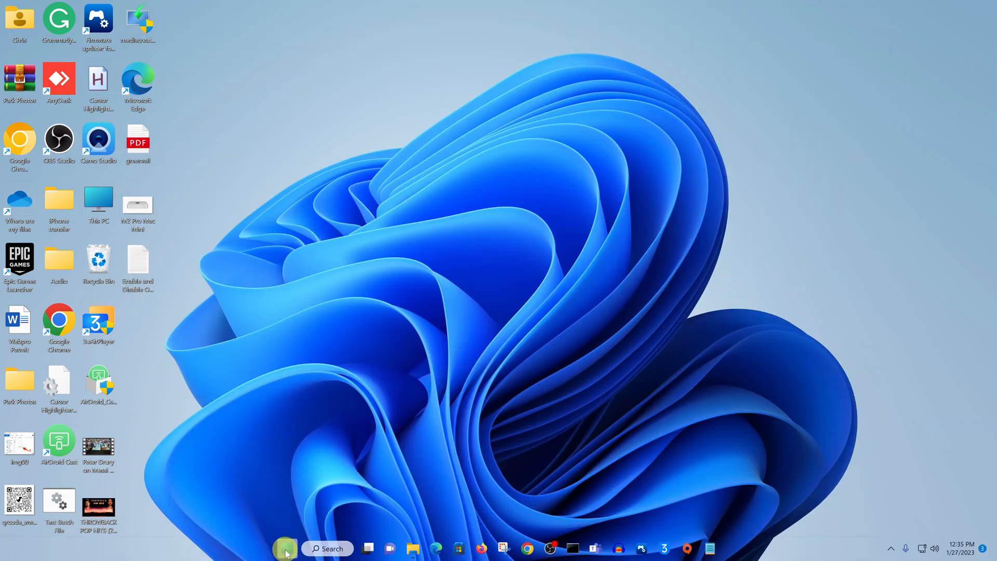
# Search 'cmd' from Start and launch Command Prompt as administrator.
pyautogui.click(287, 548)
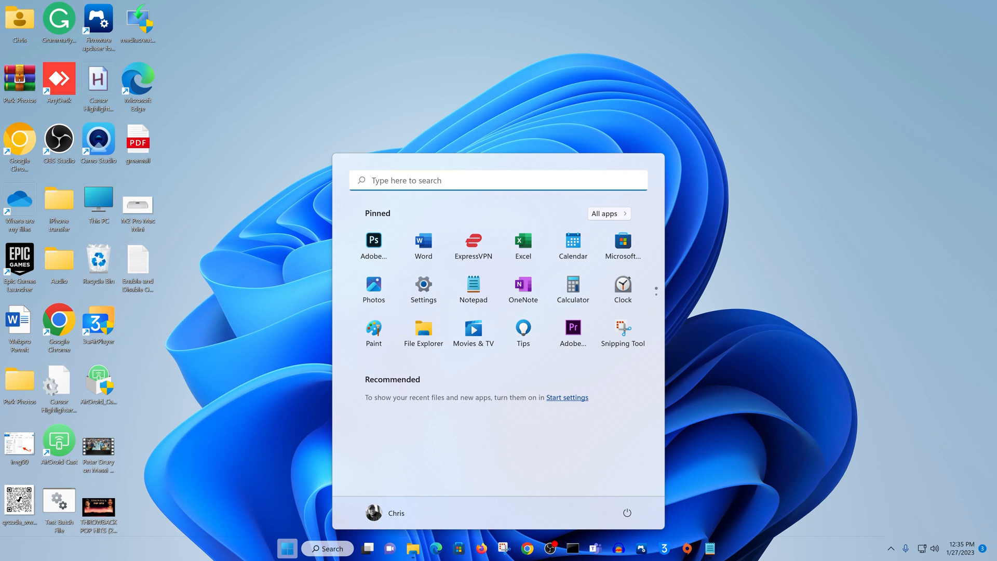
pyautogui.write('cm')
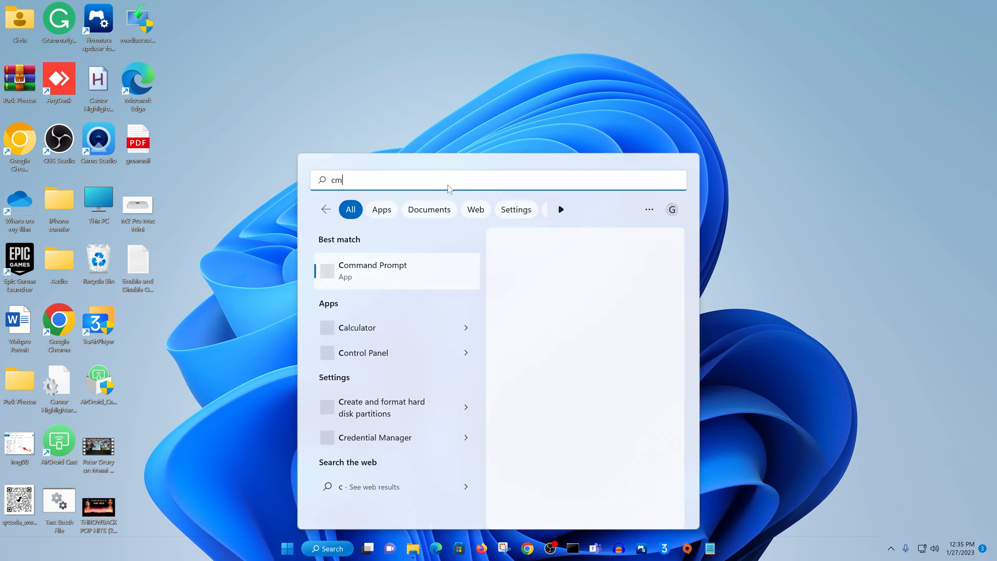
pyautogui.write('d')
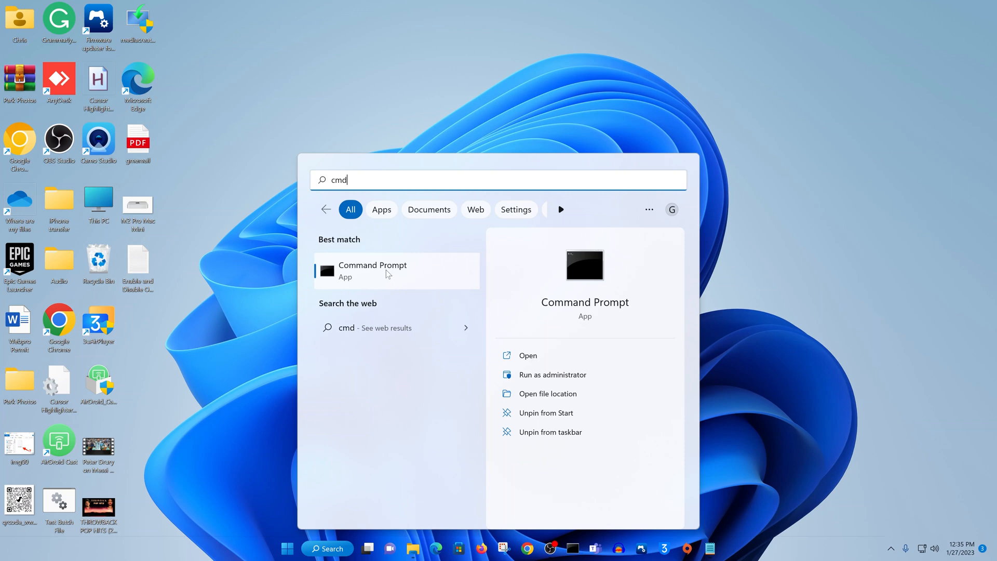
pyautogui.rightClick(371, 270)
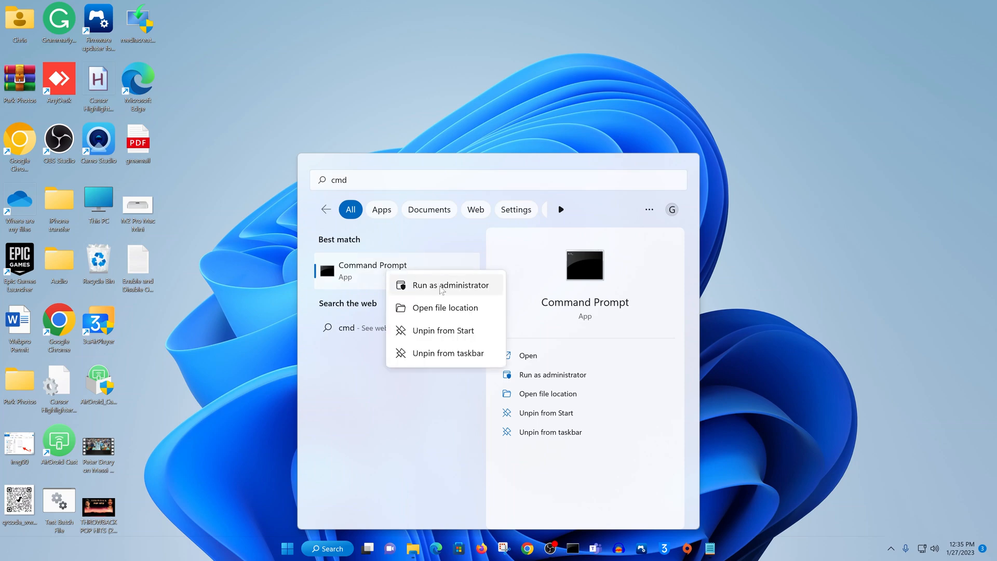
pyautogui.click(450, 285)
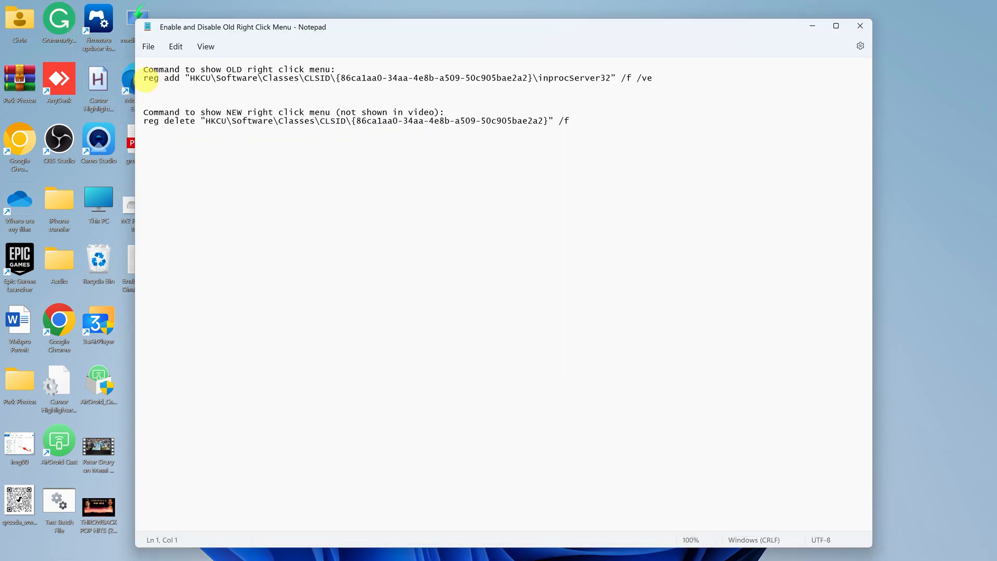
# Copy the reg add command for the classic right-click menu from the Notepad note.
pyautogui.moveTo(143, 78); pyautogui.dragTo(381, 78)
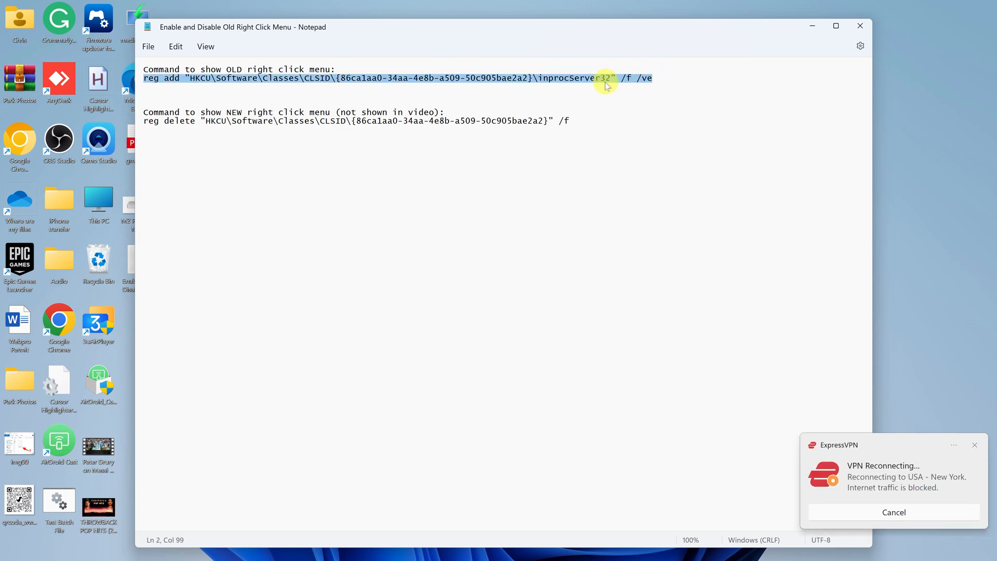
pyautogui.rightClick(605, 78)
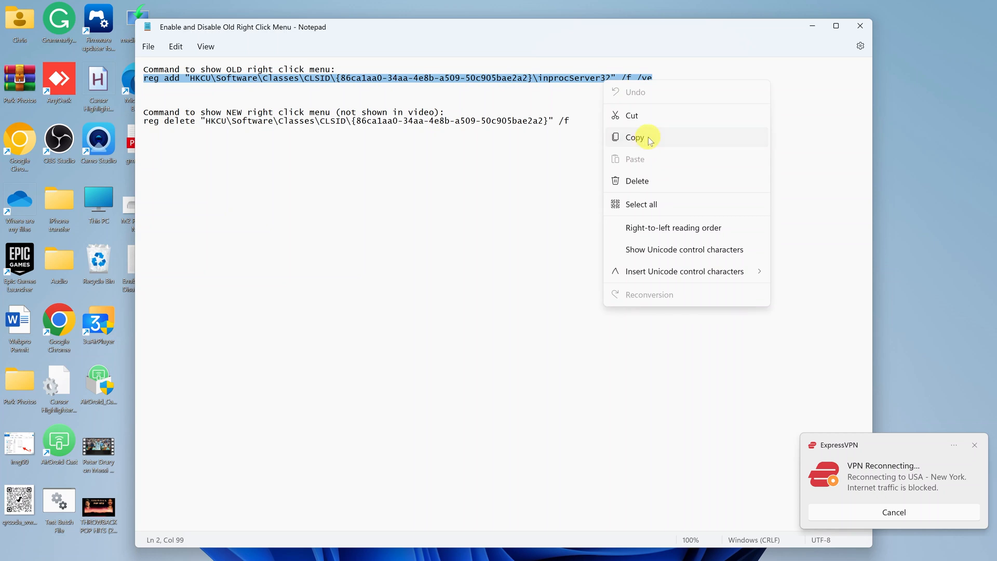
pyautogui.click(633, 137)
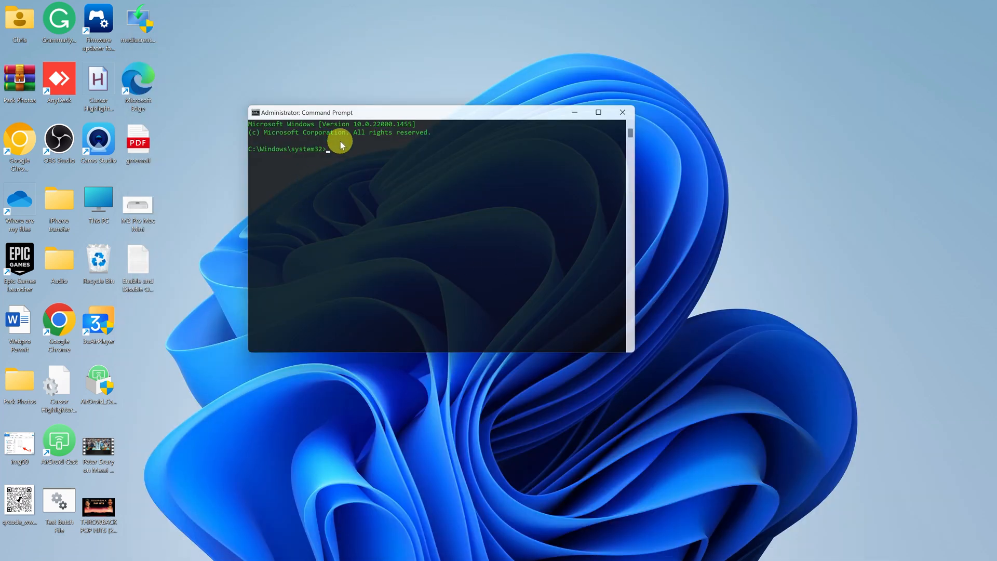
# Run the reg add HKCU\Software\Classes\CLSID\{86ca1aa0...} command successfully and close the window.
pyautogui.write('reg add "HKCU\\Software\\Classes\\CLSID\\{86ca1aa0-34aa-4e8b-a509-50c905bae2a2}\\InprocServer32" /f /ve')
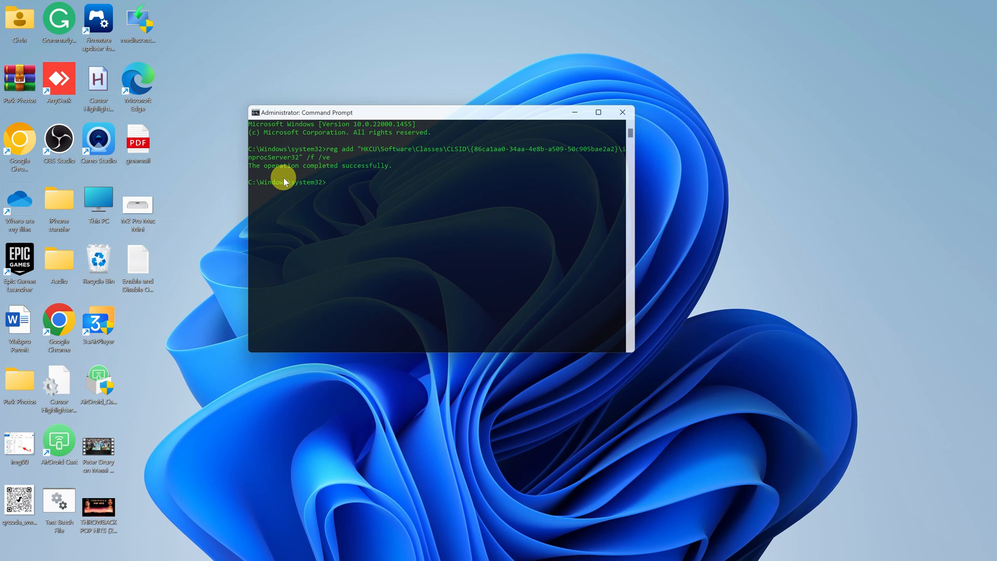
pyautogui.moveTo(619, 141)
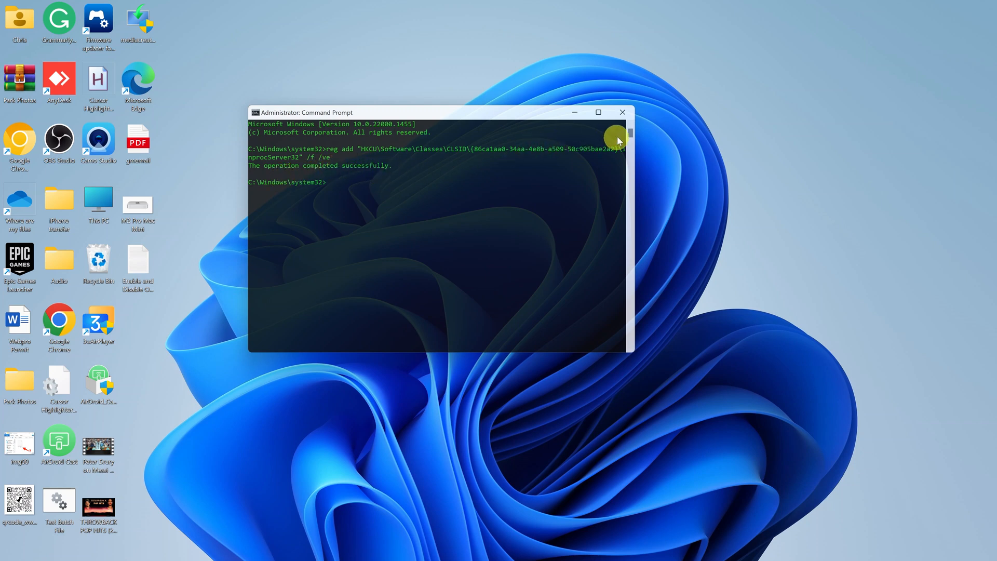
pyautogui.click(622, 113)
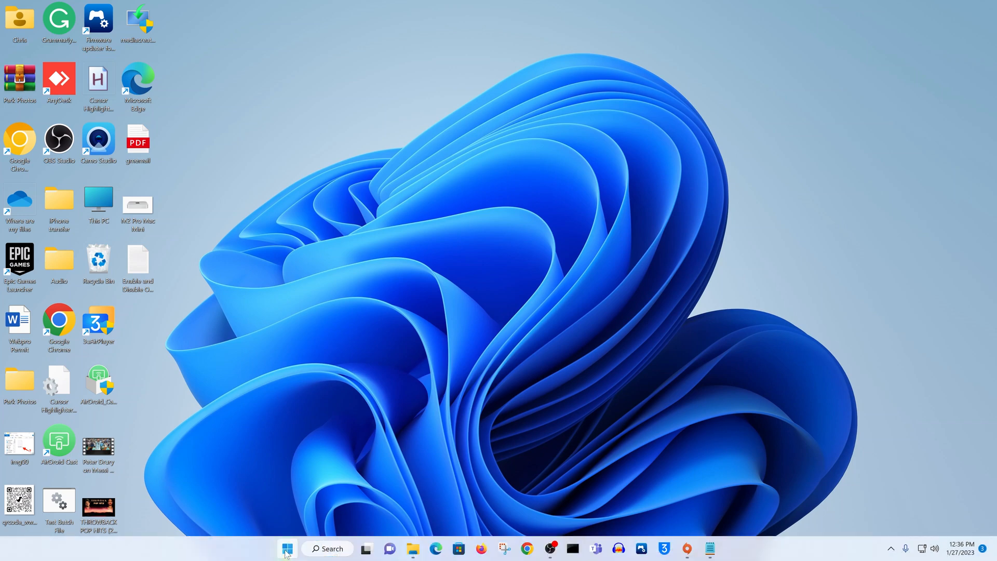
# Bring up the Start menu to reach the power options for a restart.
pyautogui.click(286, 549)
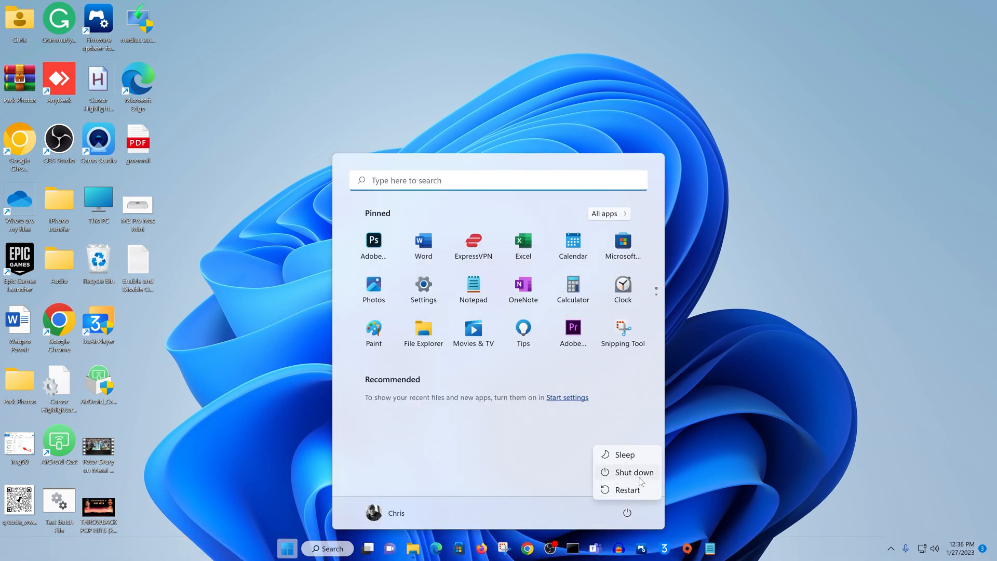
pyautogui.moveTo(627, 489)
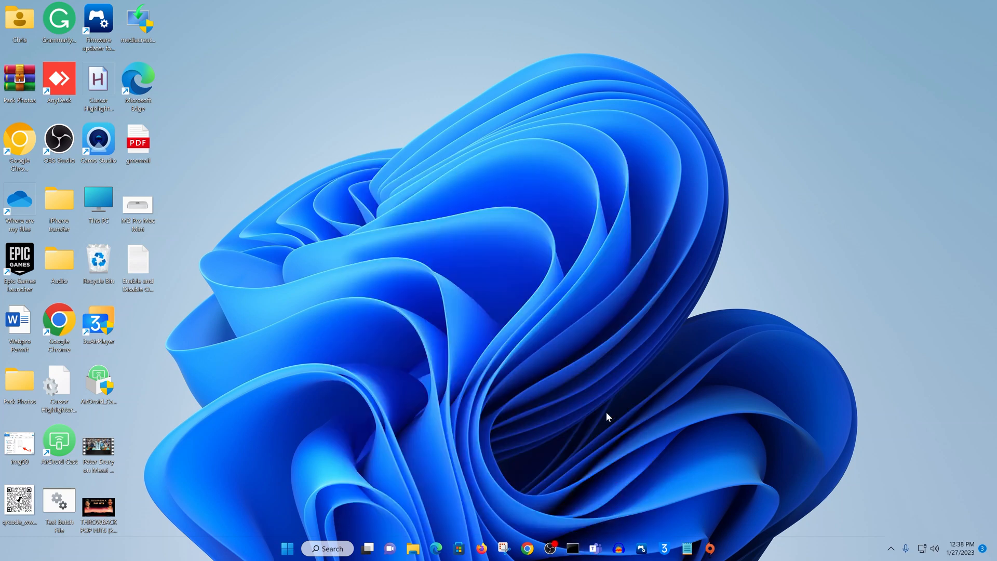
pyautogui.moveTo(438, 196)
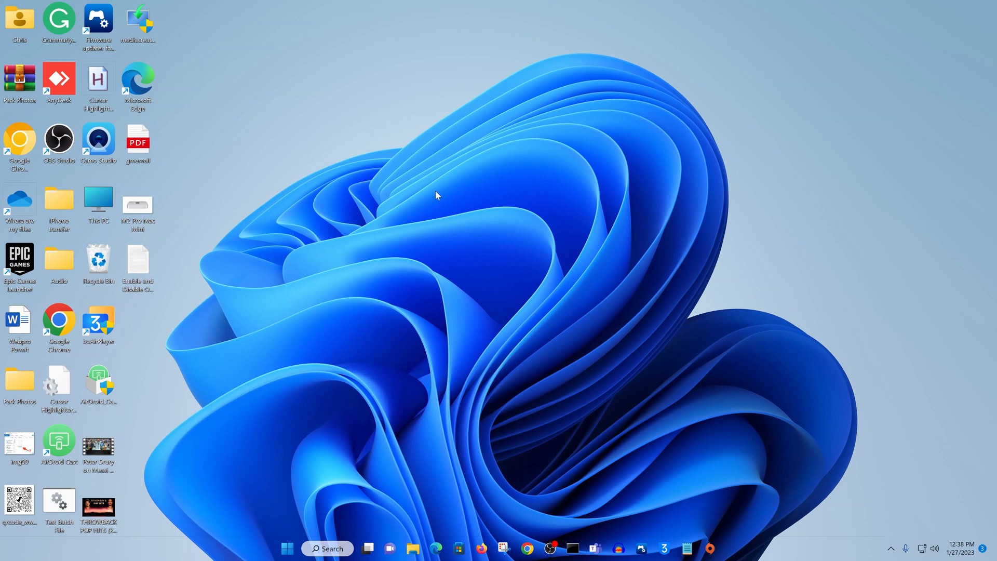
pyautogui.rightClick(437, 197)
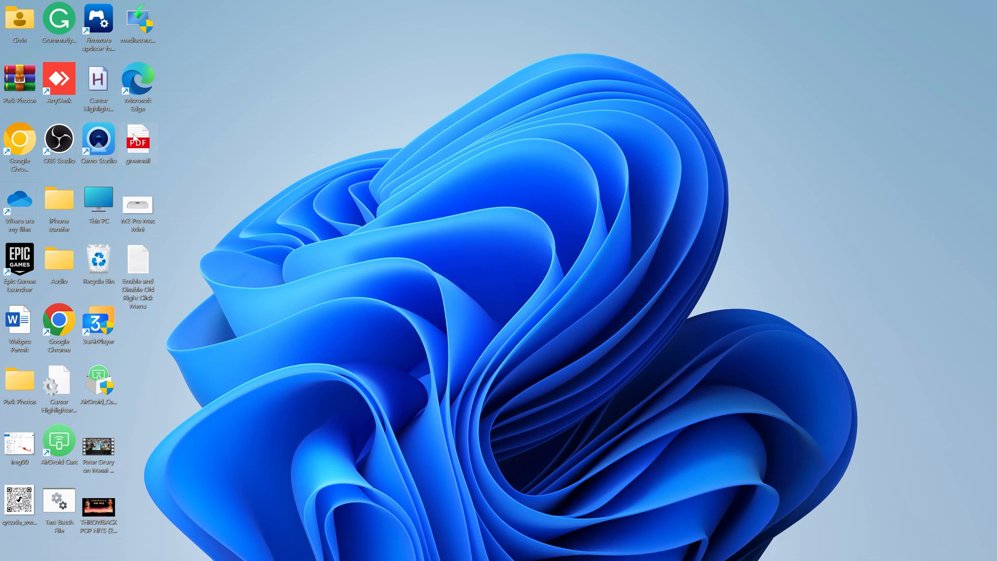
pyautogui.rightClick(137, 138)
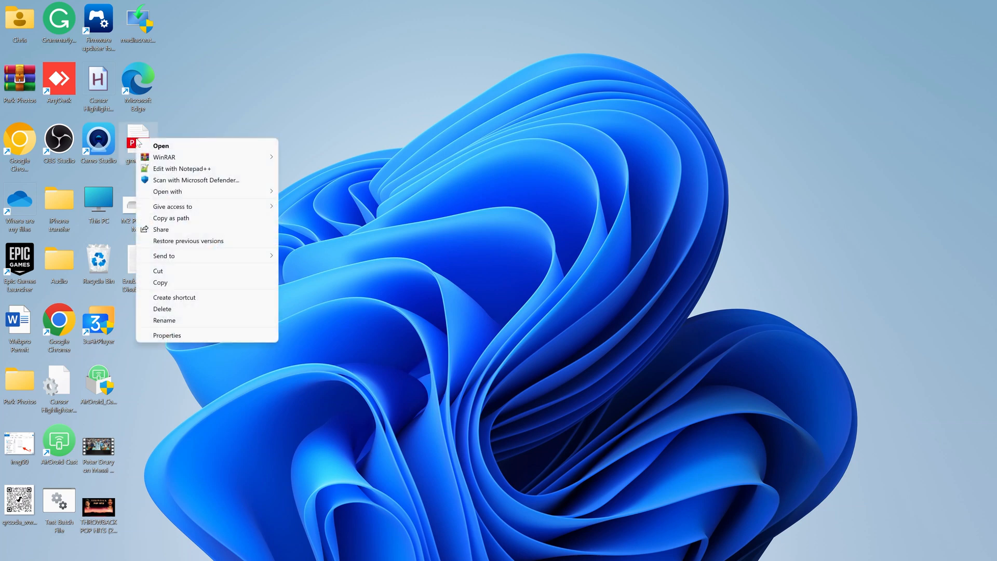
pyautogui.moveTo(207, 179)
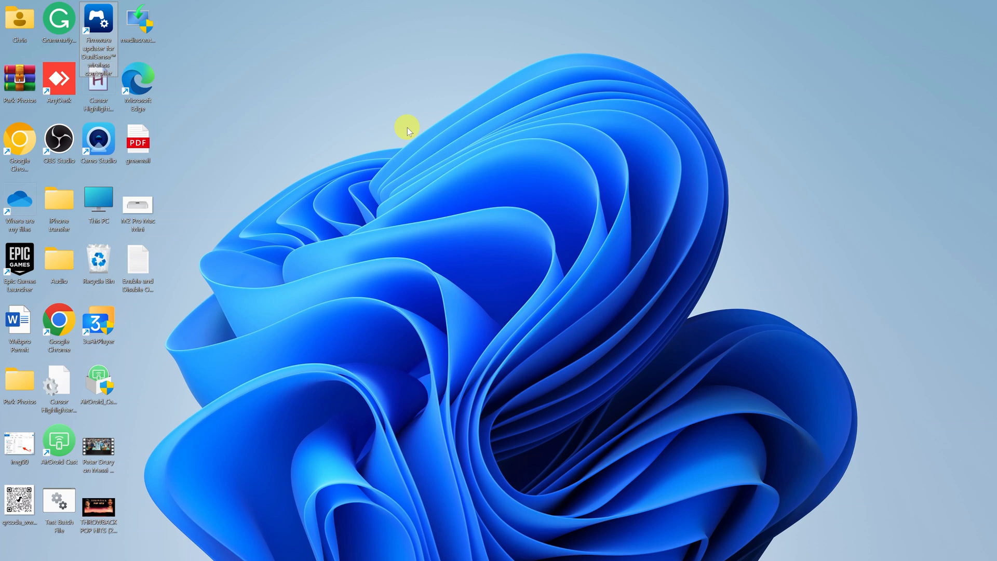
pyautogui.moveTo(474, 194)
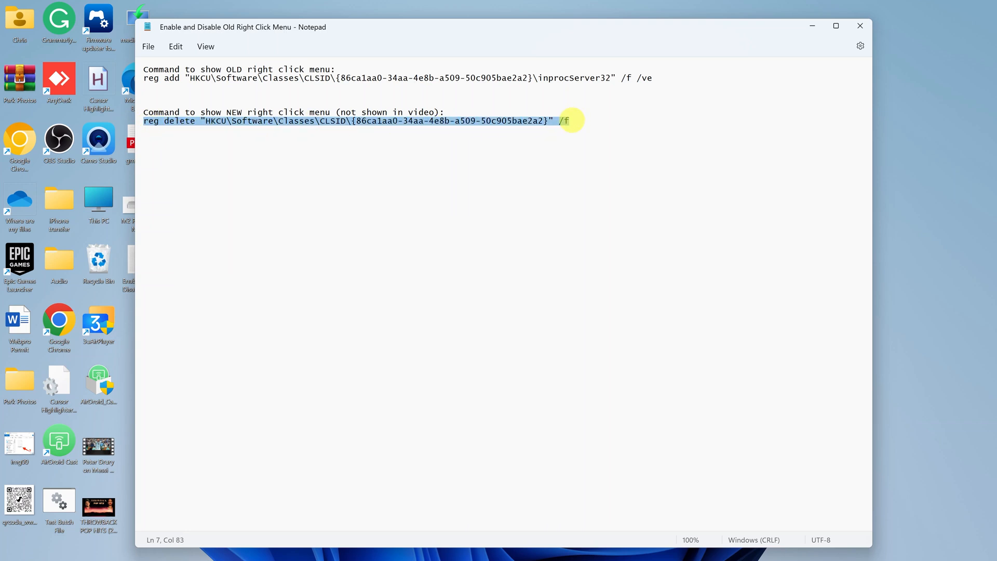
# Copy the reg delete command for the new menu from Notepad and put the note away.
pyautogui.rightClick(566, 121)
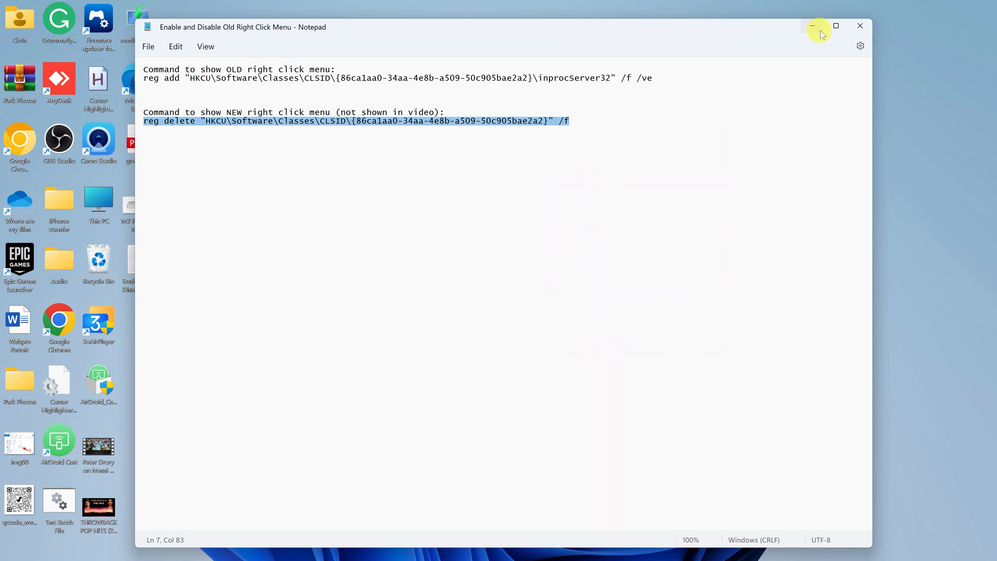
pyautogui.click(812, 26)
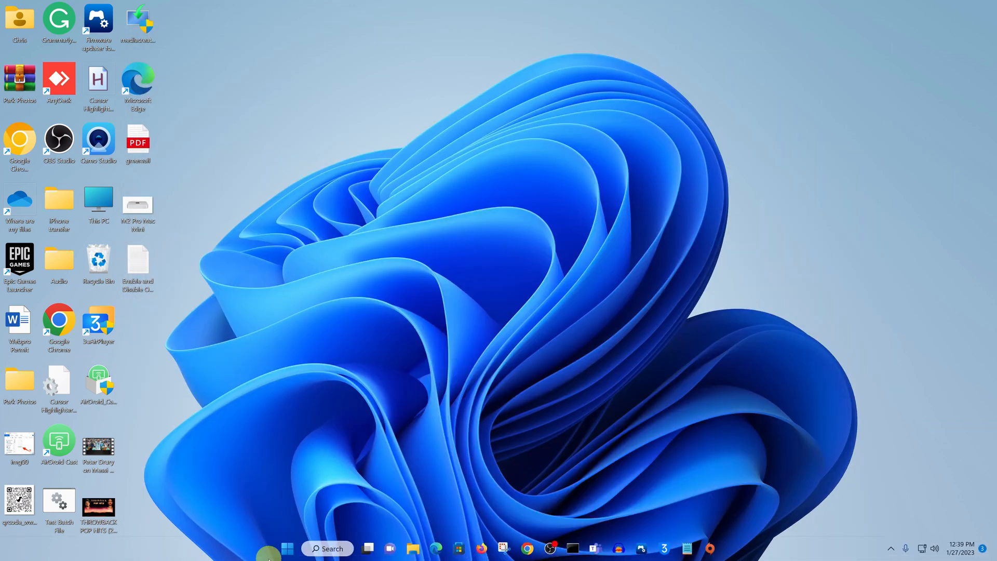
# Search 'cmd' from Start and launch an administrator Command Prompt with Ctrl+Shift+Enter.
pyautogui.click(287, 548)
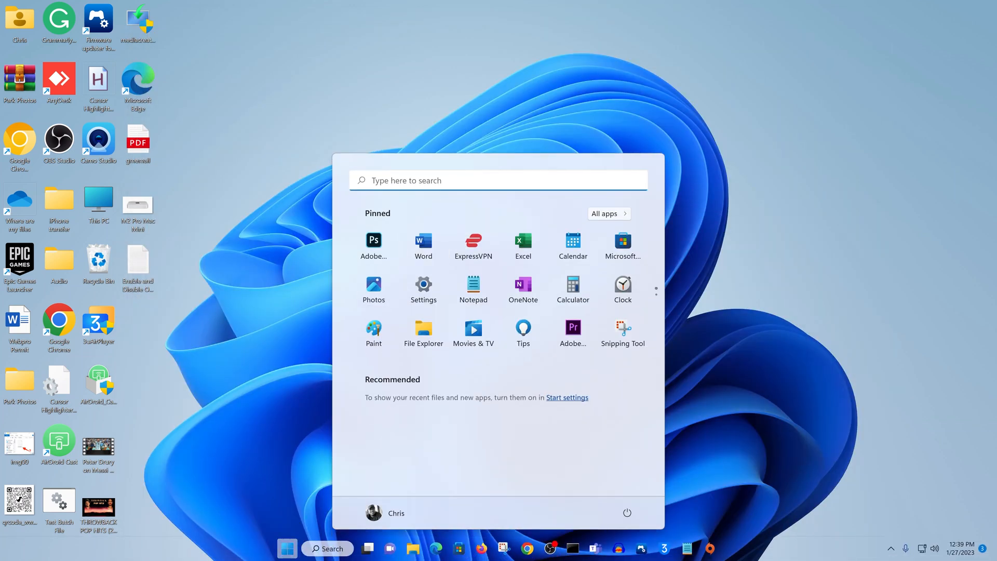
pyautogui.write('cmd')
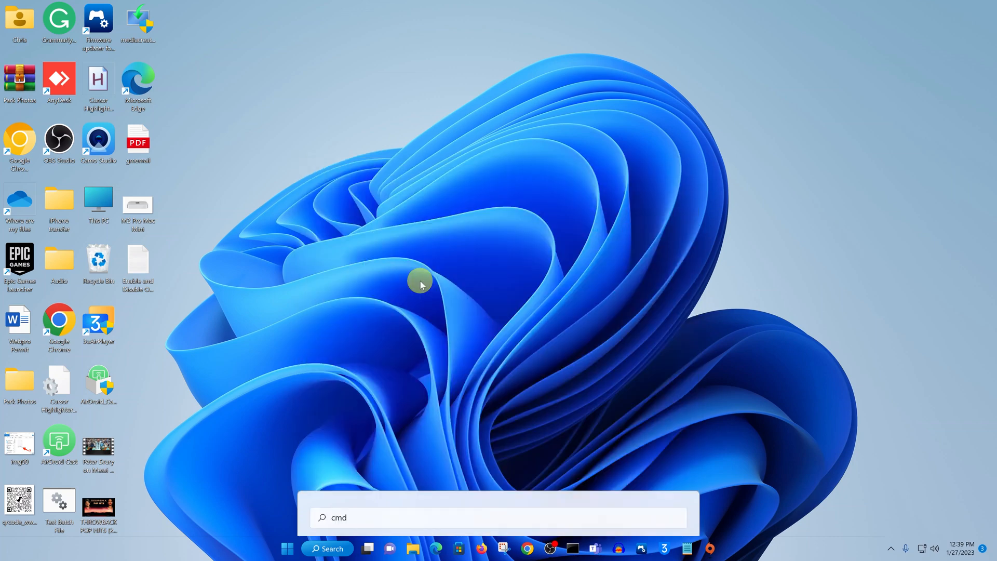
pyautogui.press('Enter')
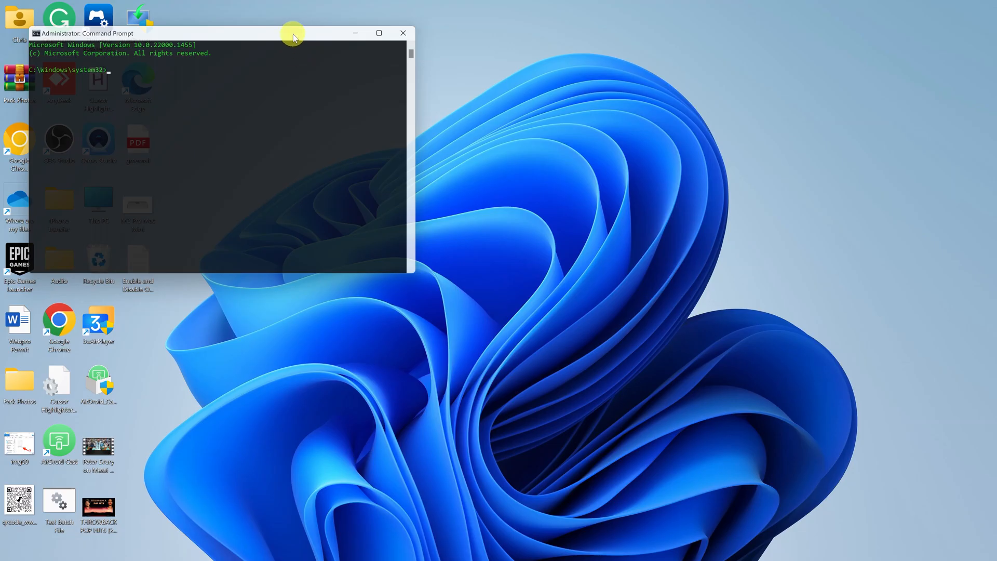
# Run reg delete "HKCU\Software\Classes\CLSID\{86ca1aa0-...}" /f successfully and close the window.
pyautogui.moveTo(293, 33); pyautogui.dragTo(534, 112)
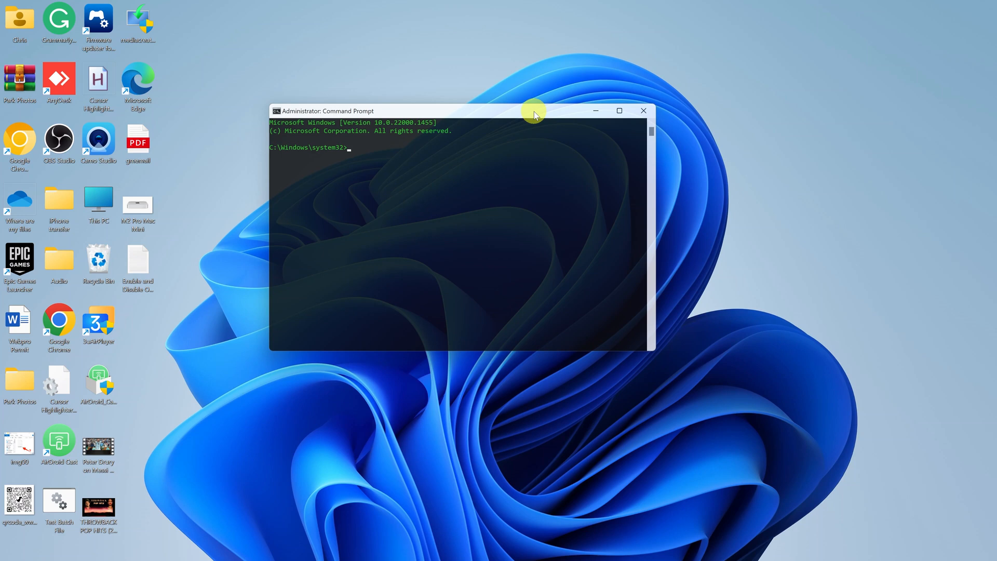
pyautogui.write('reg delete "HKCU\\Software\\Classes\\CLSID\\{86ca1aa0-34aa-4e8b-a509-50c905bae2a2}" /f')
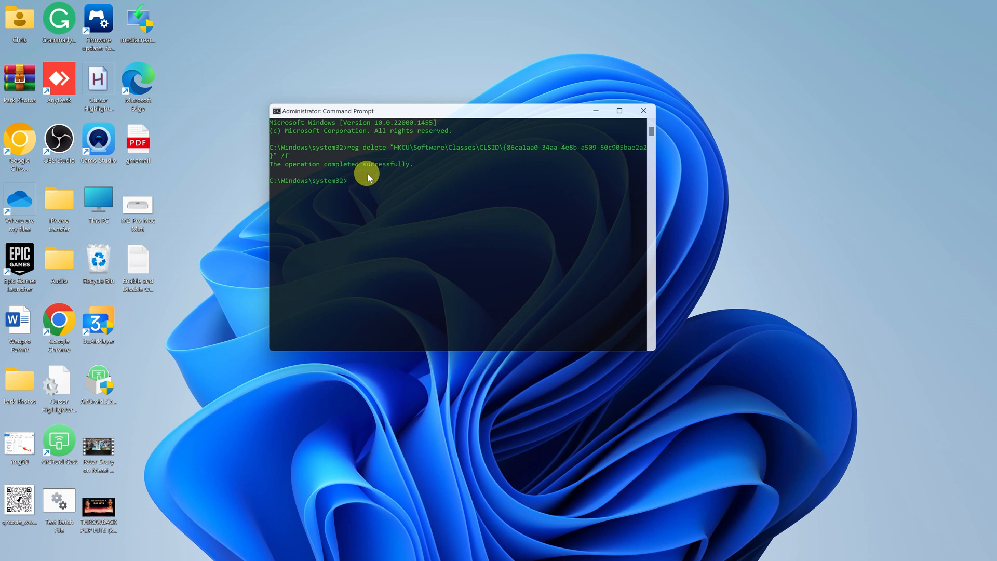
pyautogui.click(643, 111)
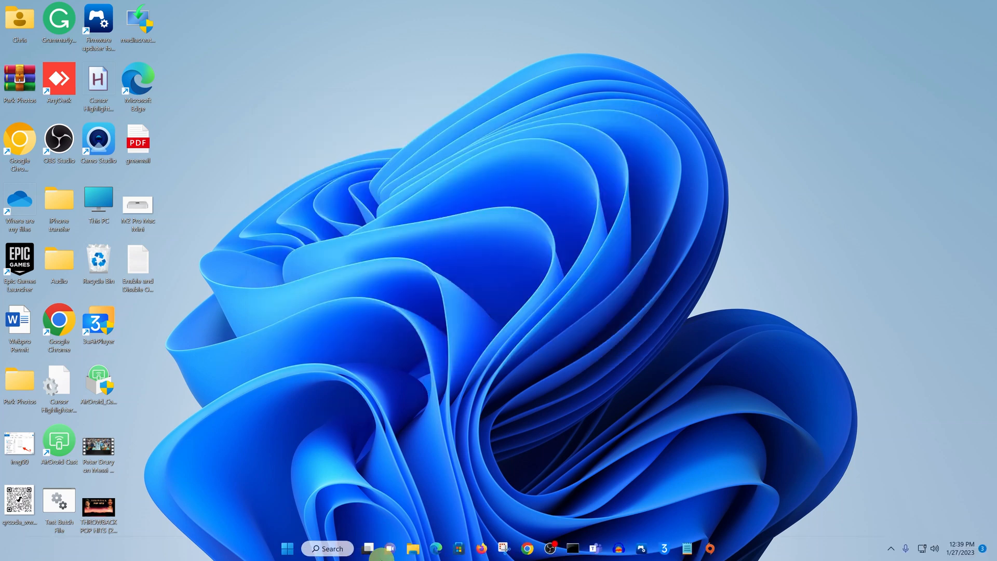
# Restart the computer from the Start menu's power options.
pyautogui.click(287, 549)
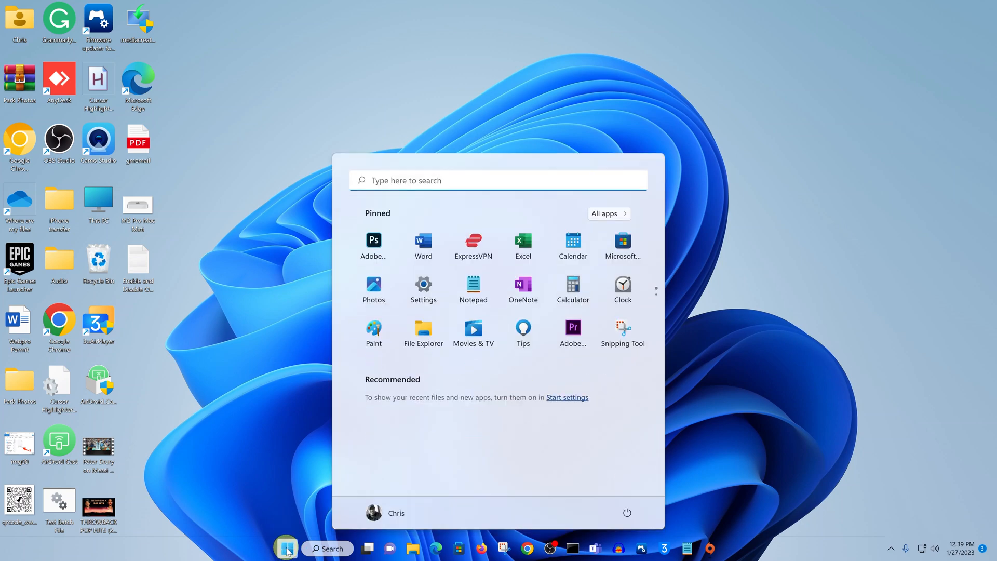
pyautogui.click(626, 512)
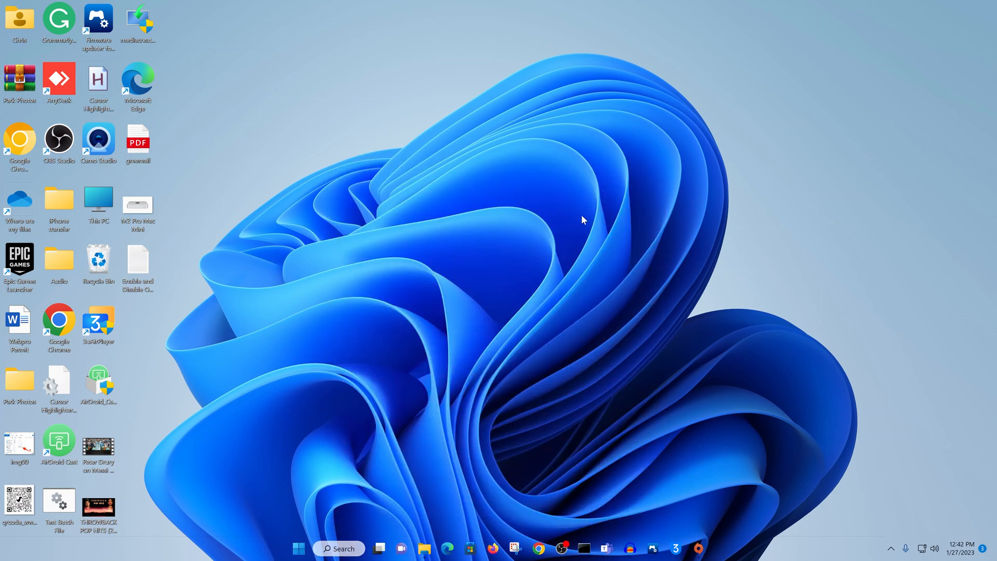
pyautogui.rightClick(437, 179)
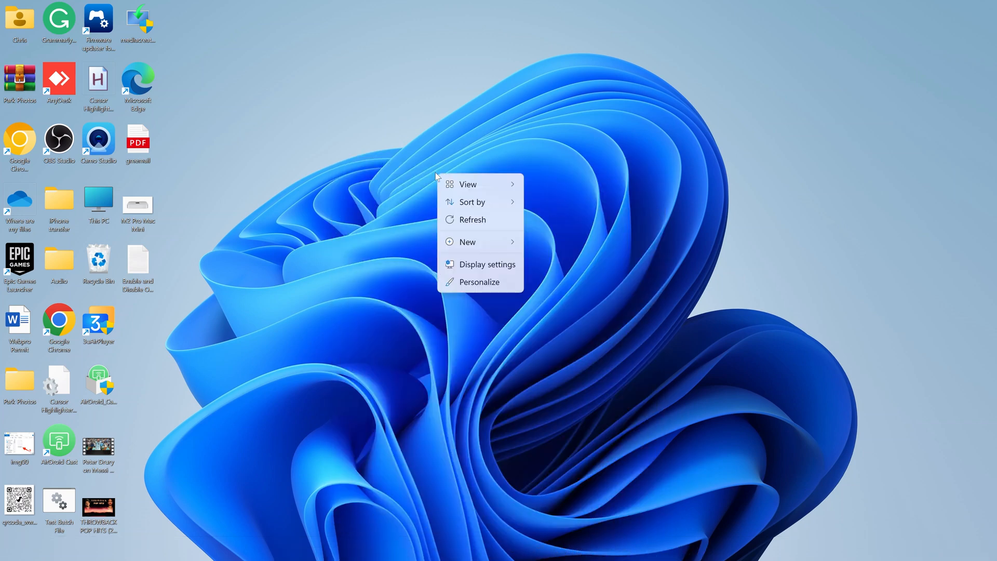
pyautogui.click(141, 167)
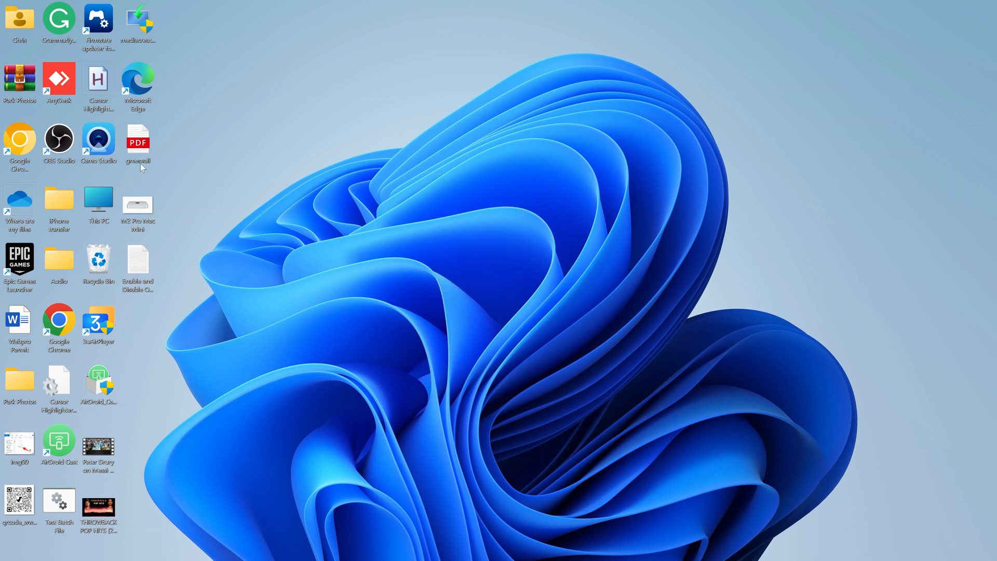
pyautogui.rightClick(138, 141)
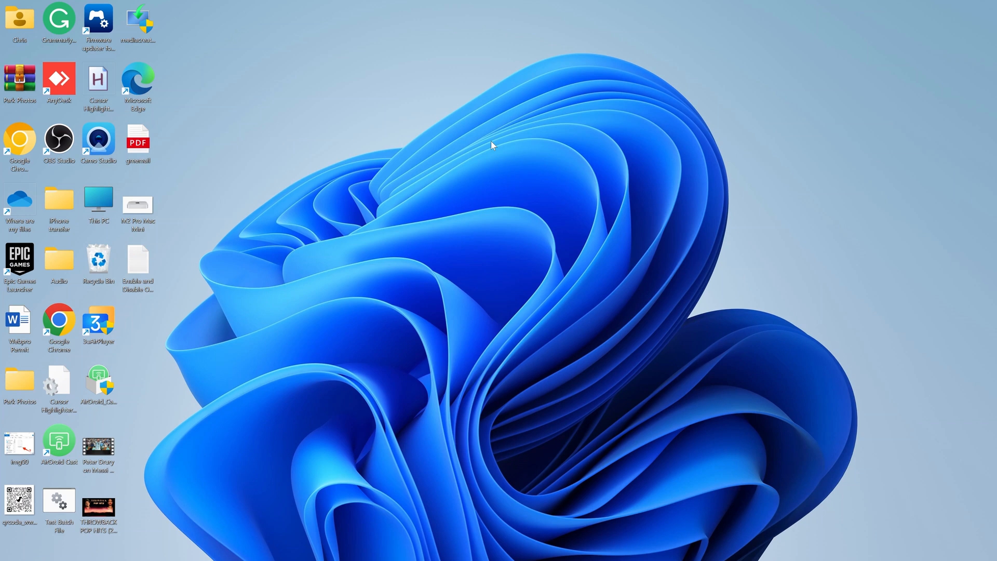
pyautogui.moveTo(463, 293)
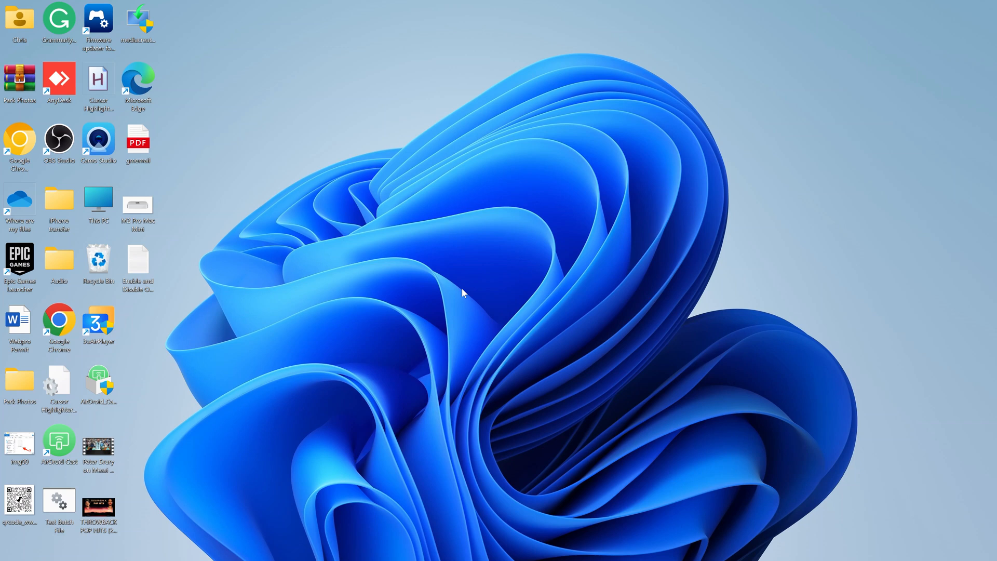
pyautogui.moveTo(468, 296)
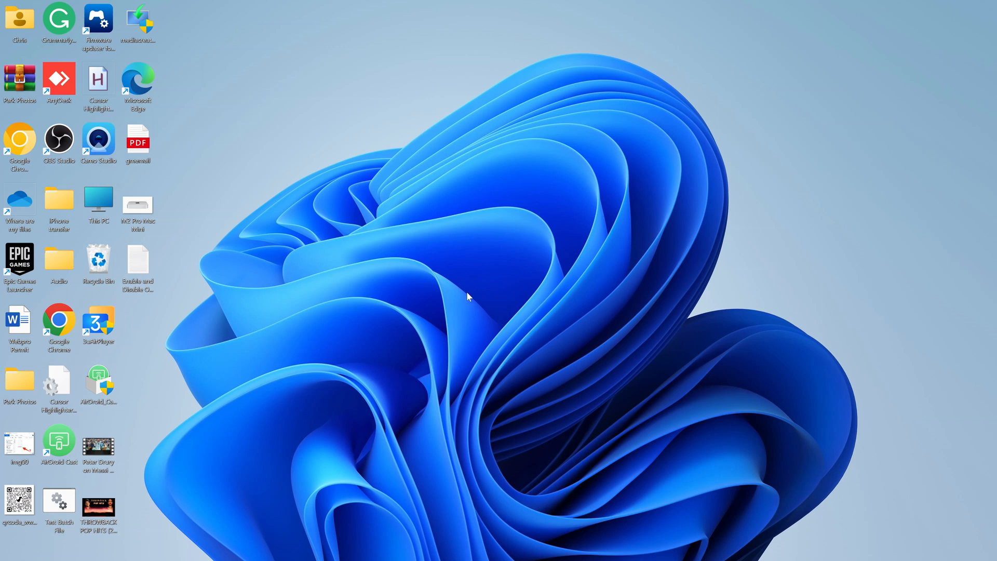
pyautogui.moveTo(468, 299)
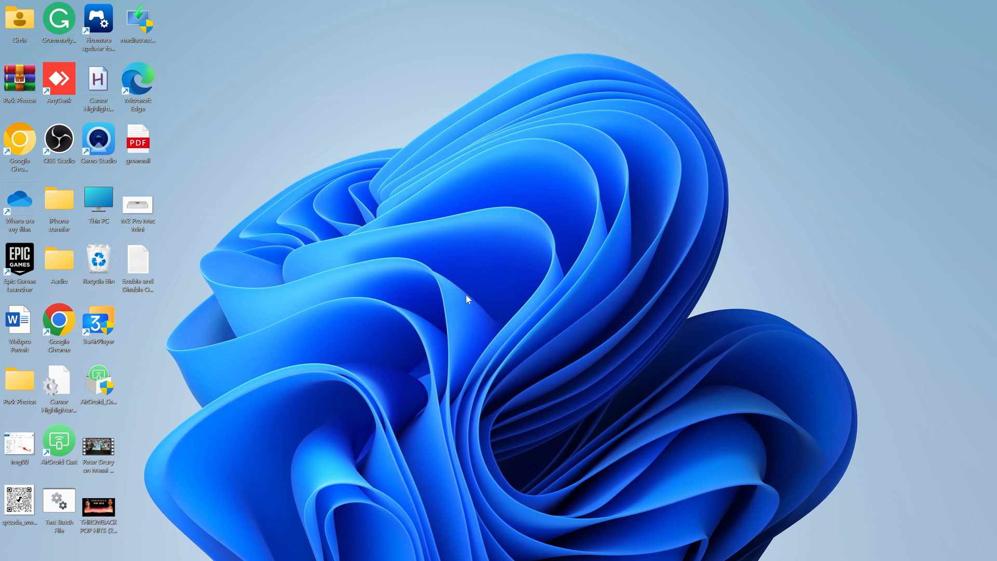